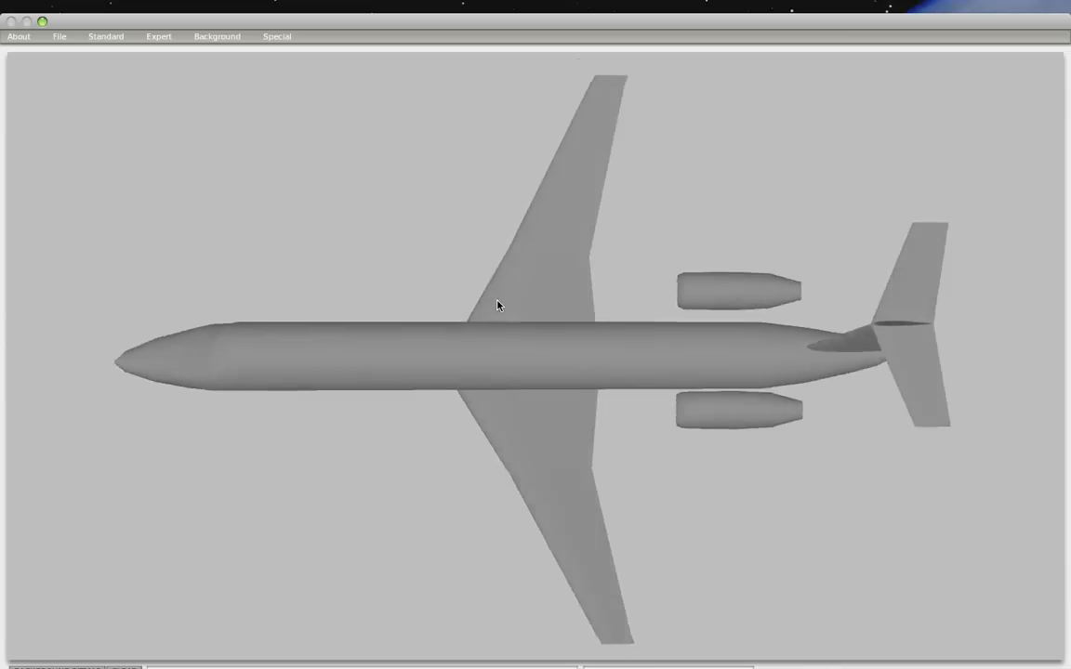
Rotate the ERJ-140 model from the top view to a side view with gear visible
{"action": "left_click_drag", "start_coordinate": [499, 306], "coordinate": [390, 240]}
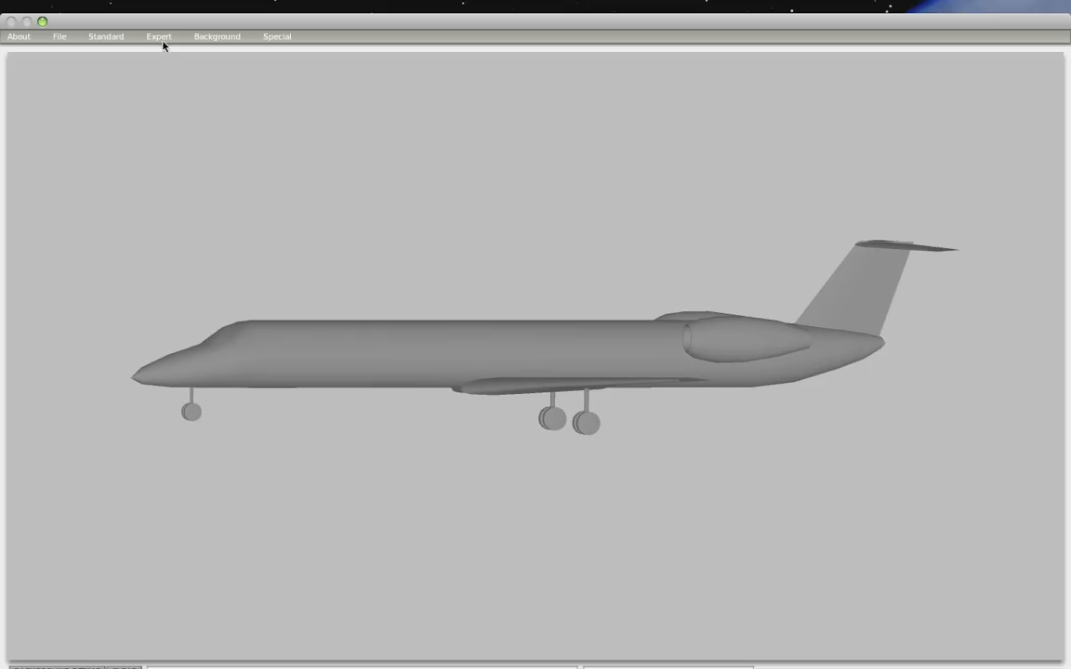
In Landing Gear data, raise low-speed nosewheel steering to about 45 degrees and tweak the high-speed value
{"action": "left_click", "coordinate": [104, 37]}
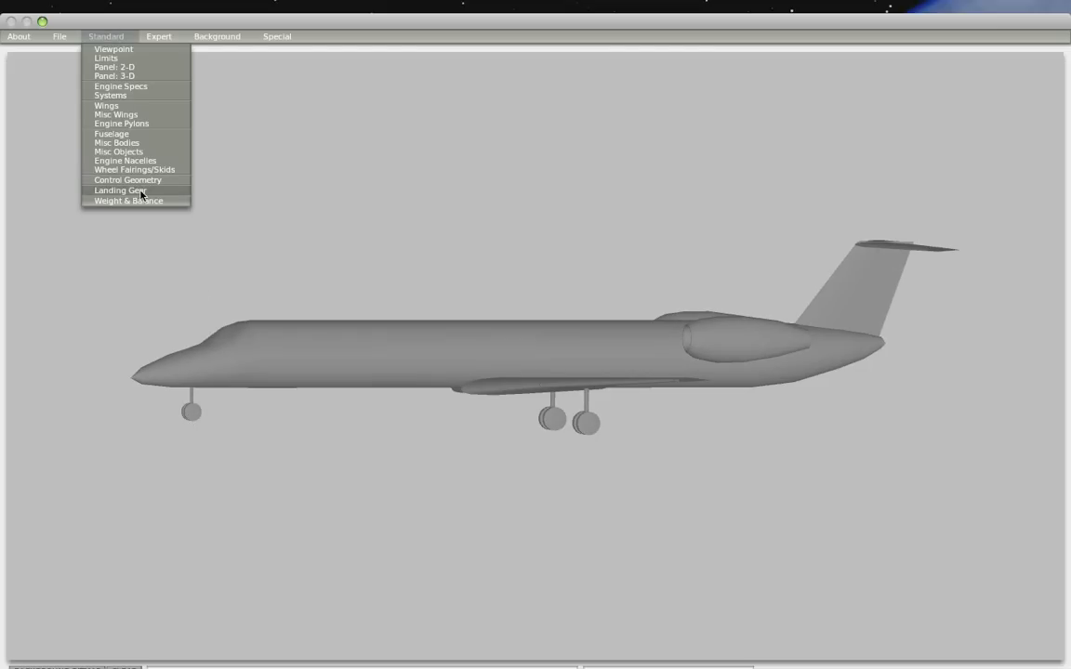
{"action": "left_click", "coordinate": [119, 189]}
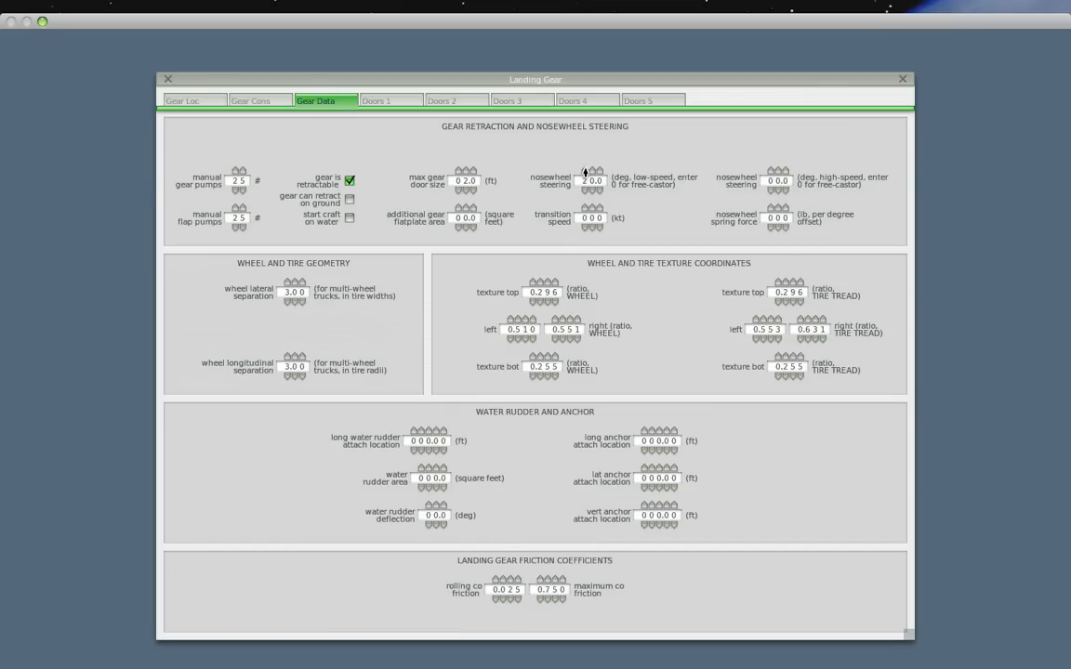
{"action": "left_click", "coordinate": [592, 180]}
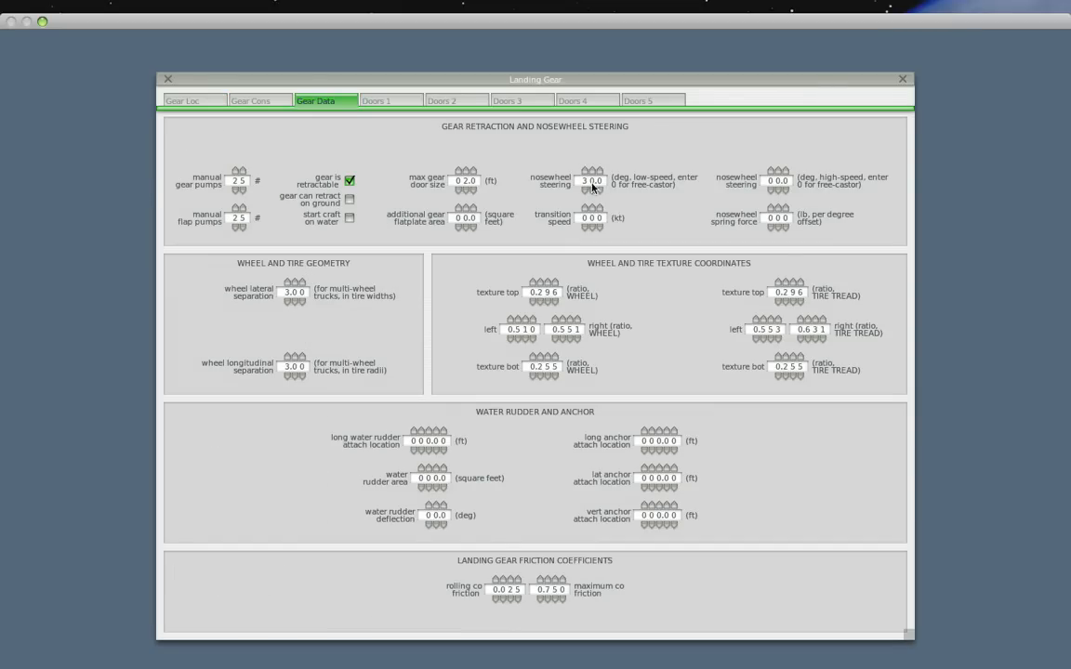
{"action": "left_click", "coordinate": [604, 175]}
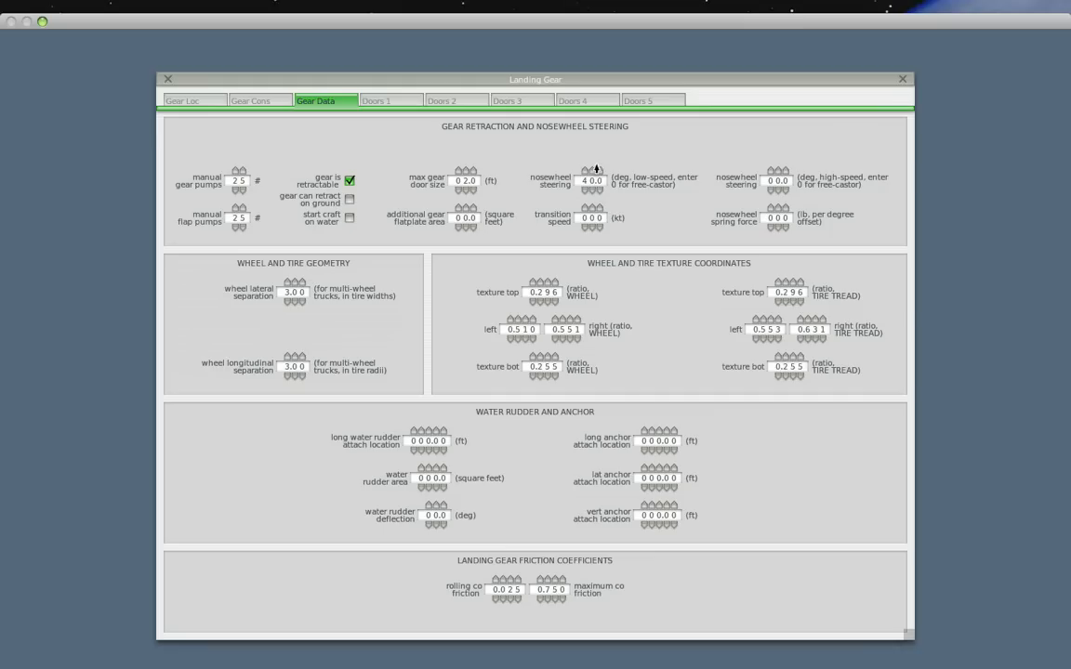
{"action": "left_click", "coordinate": [592, 171]}
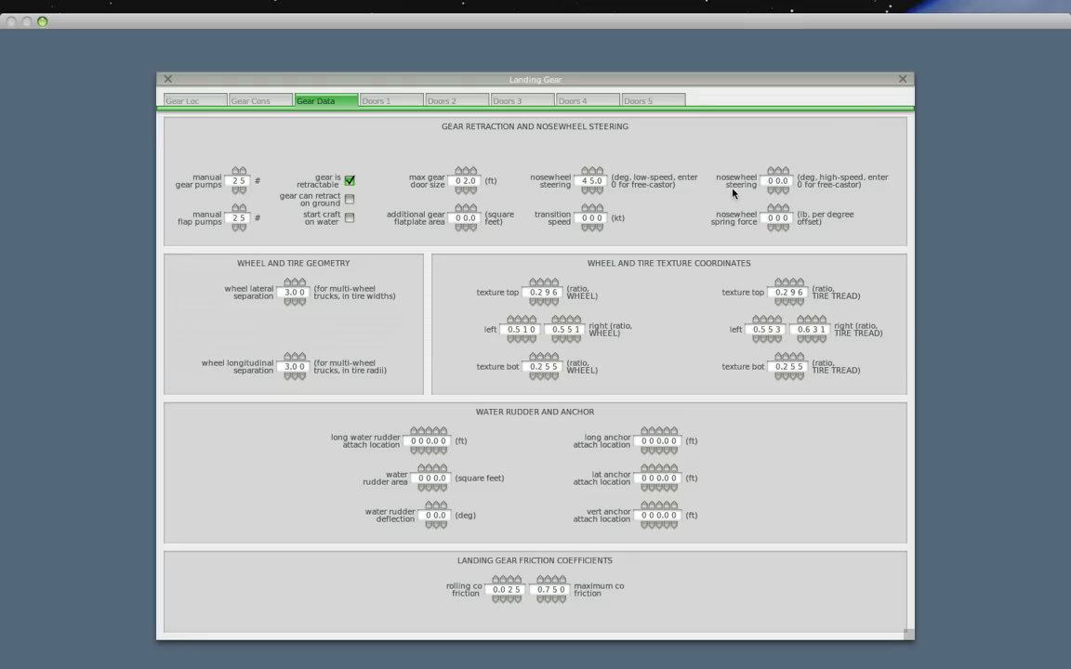
{"action": "left_click", "coordinate": [768, 171]}
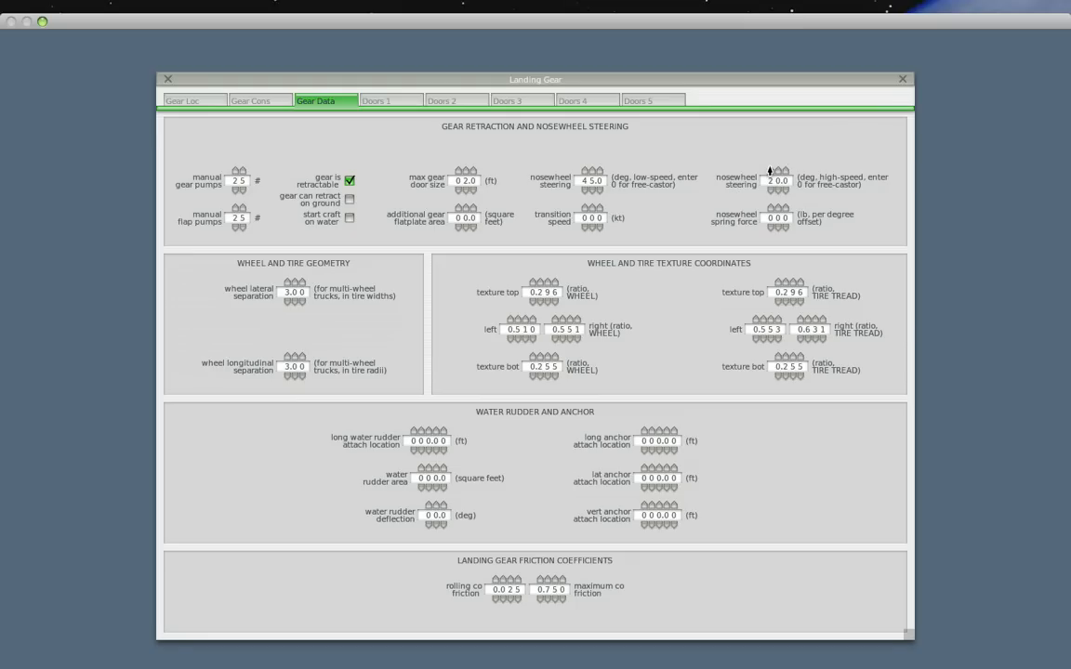
{"action": "mouse_move", "coordinate": [288, 164]}
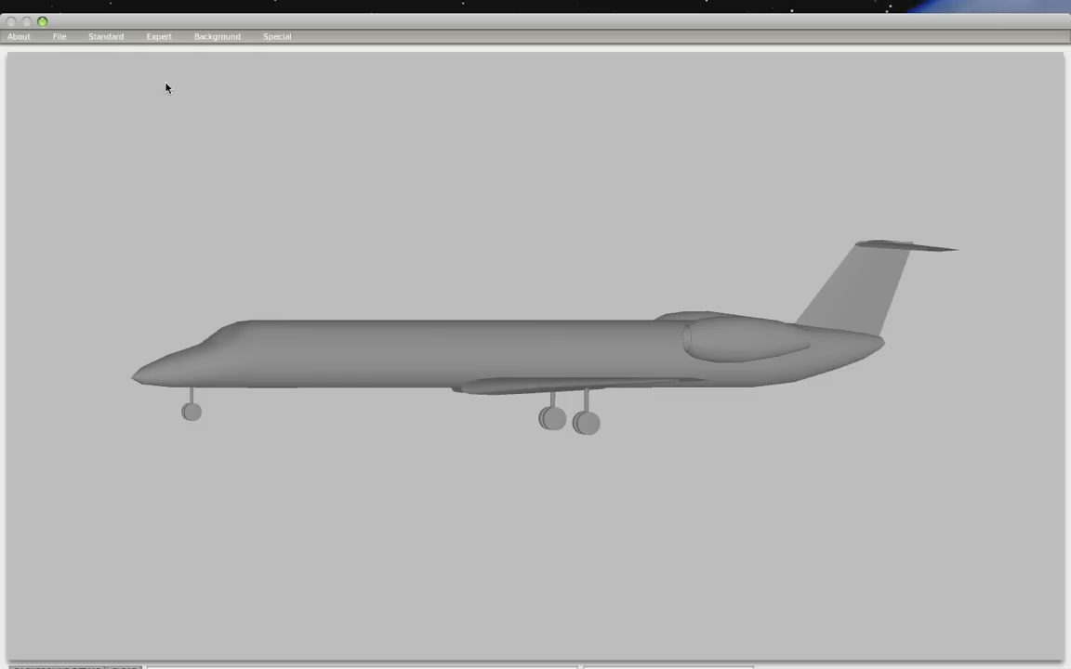
In Misc Bodies, enable body 1, view its top/bottom outlines, then return to the cross-sections
{"action": "left_click", "coordinate": [104, 37]}
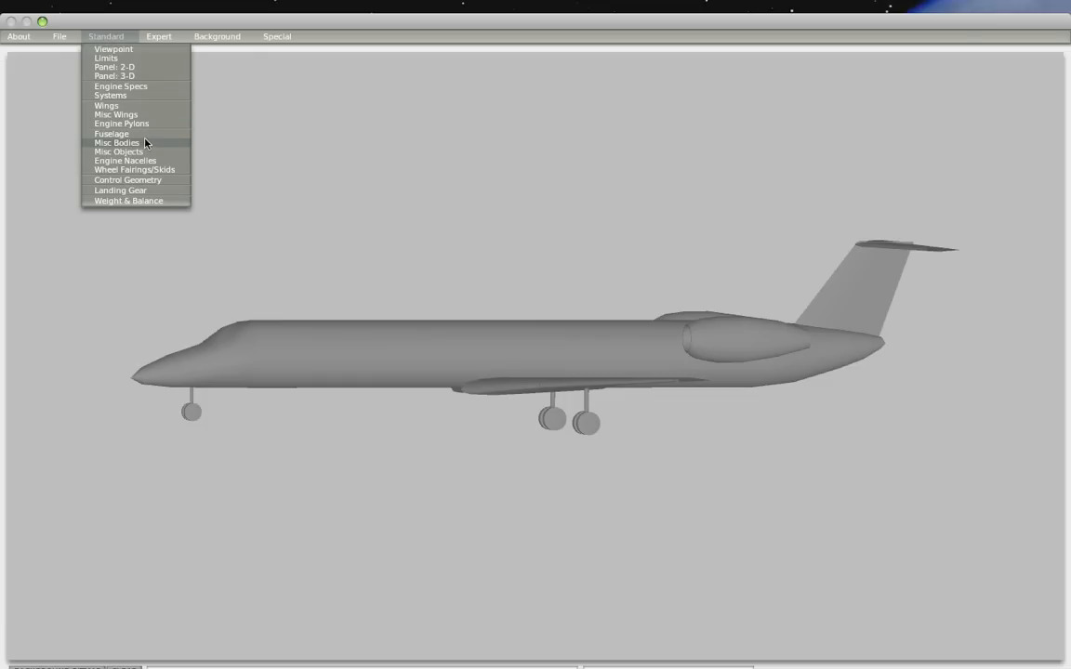
{"action": "left_click", "coordinate": [115, 141]}
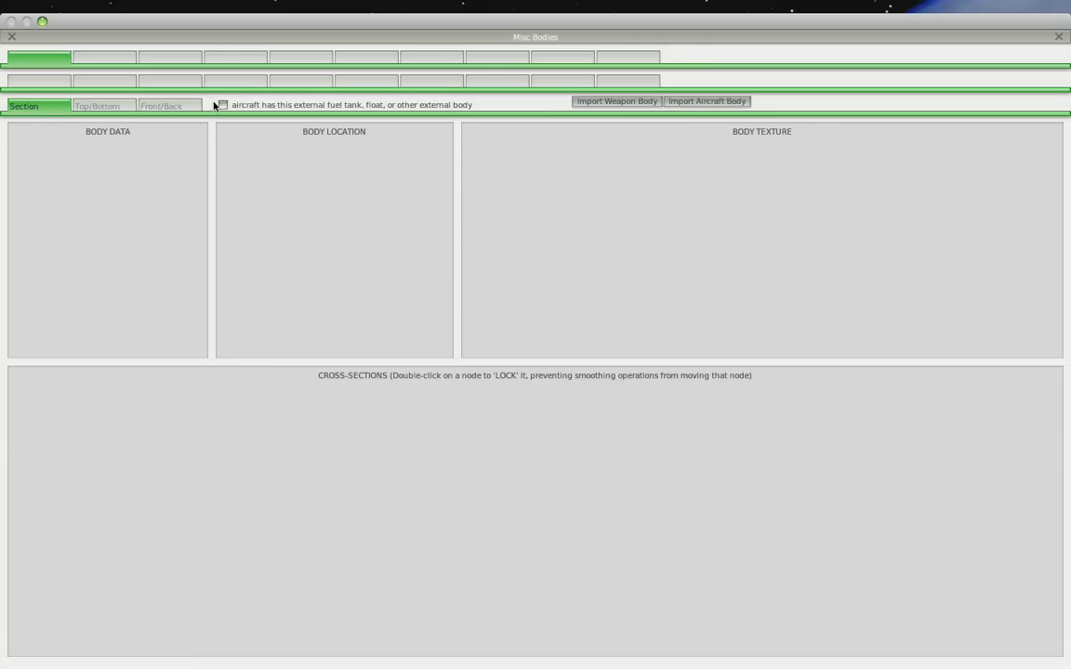
{"action": "left_click", "coordinate": [221, 104]}
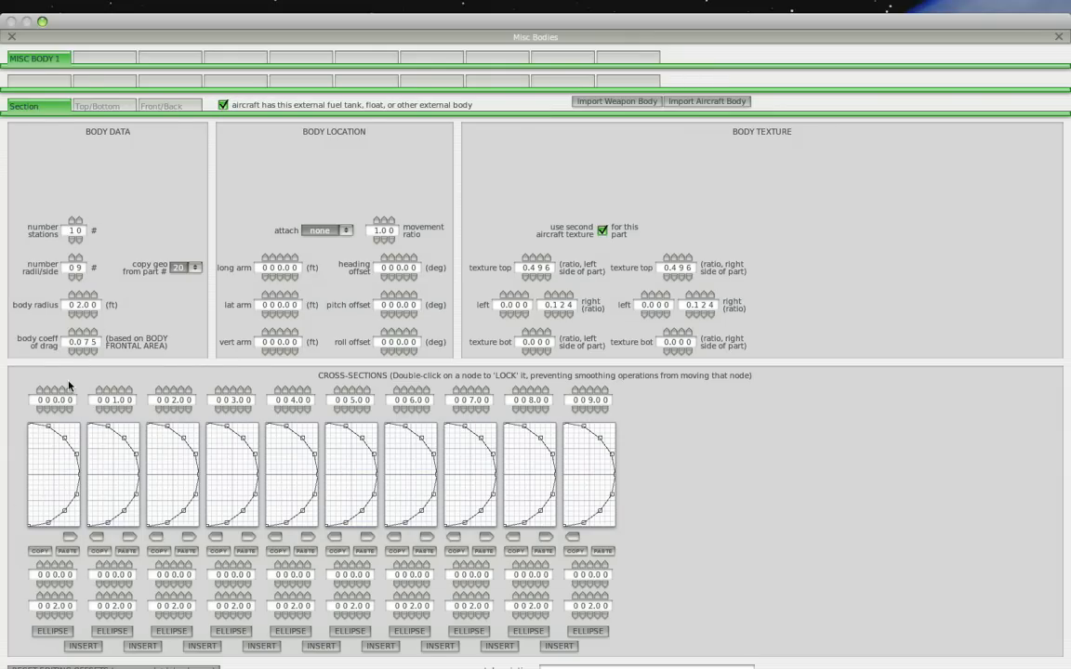
{"action": "mouse_move", "coordinate": [30, 487]}
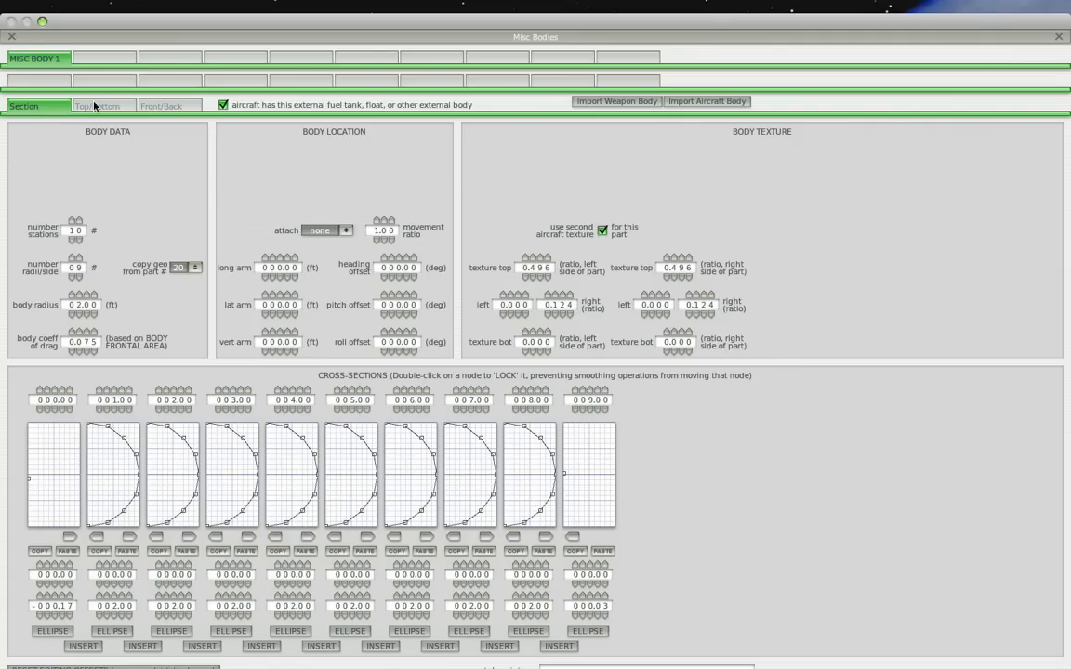
{"action": "left_click", "coordinate": [104, 104]}
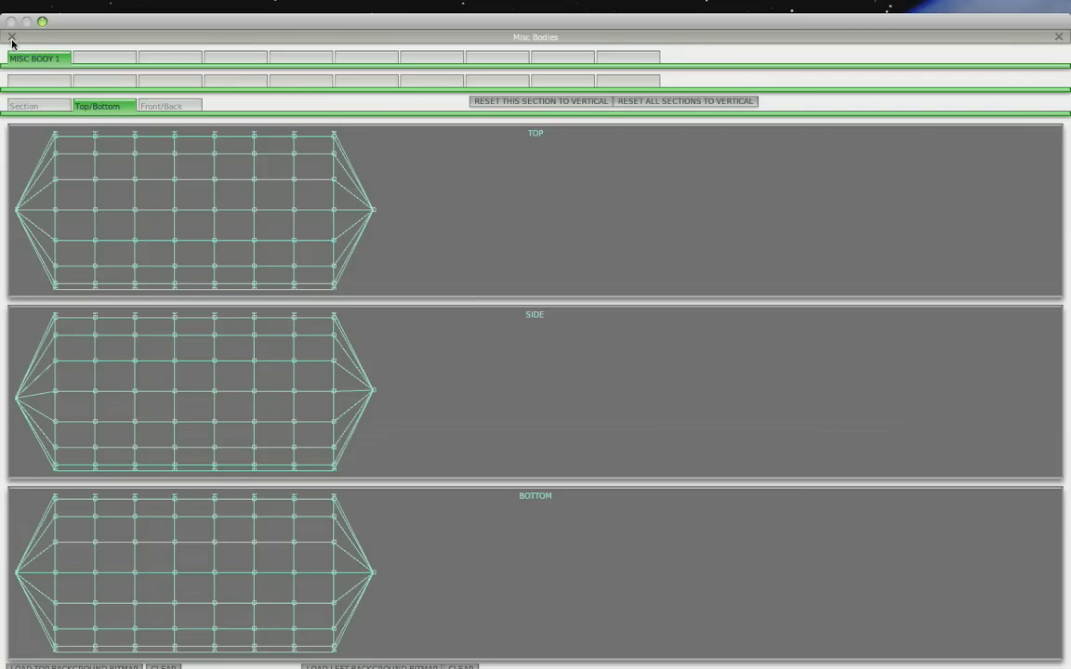
{"action": "left_click", "coordinate": [11, 37]}
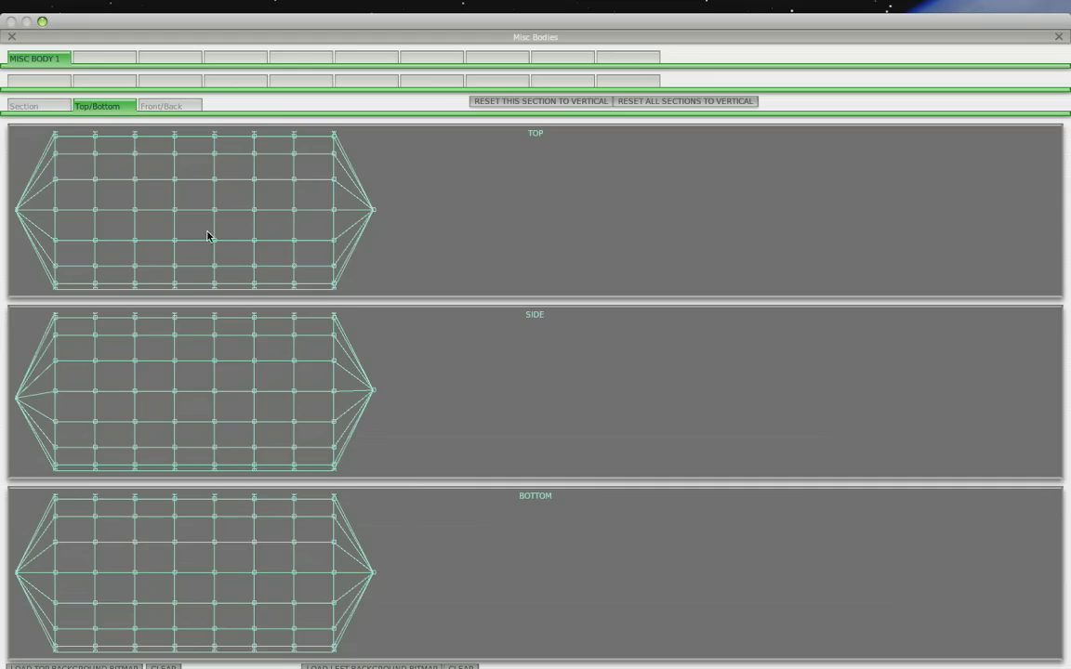
{"action": "left_click", "coordinate": [24, 106]}
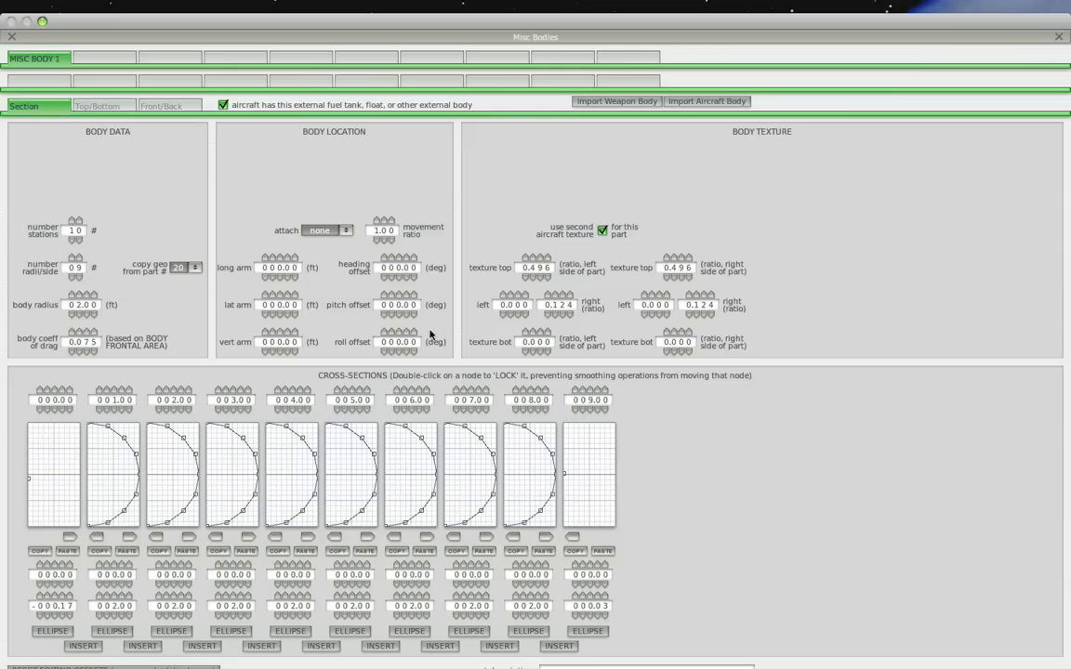
Load a .png from the ERJ140 folder as the image for the model
{"action": "left_click", "coordinate": [104, 104]}
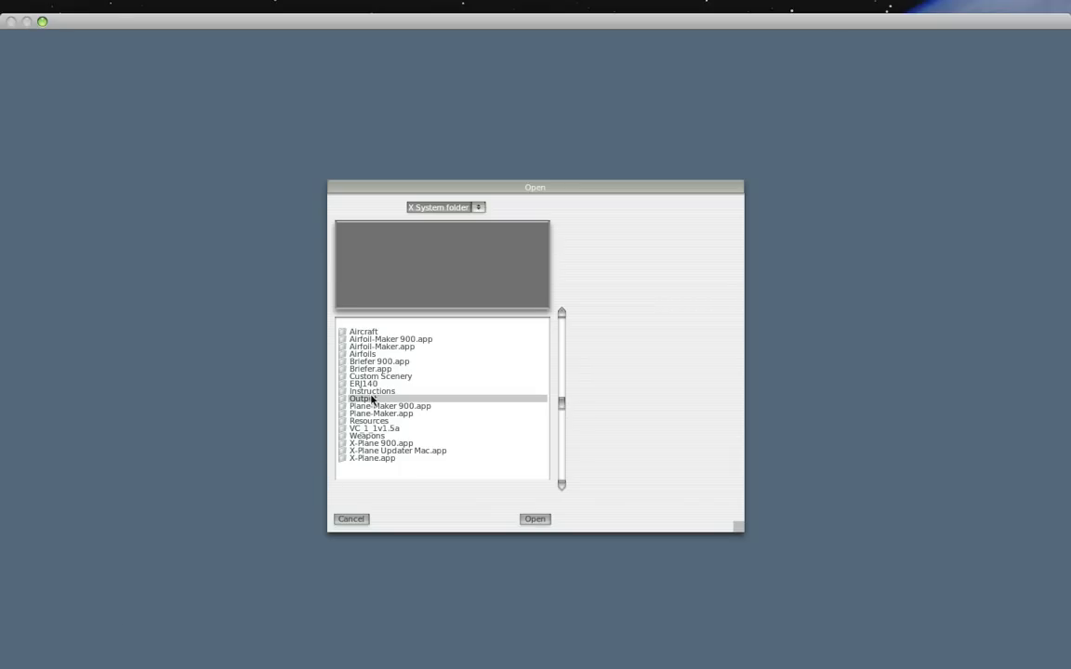
{"action": "double_click", "coordinate": [362, 383]}
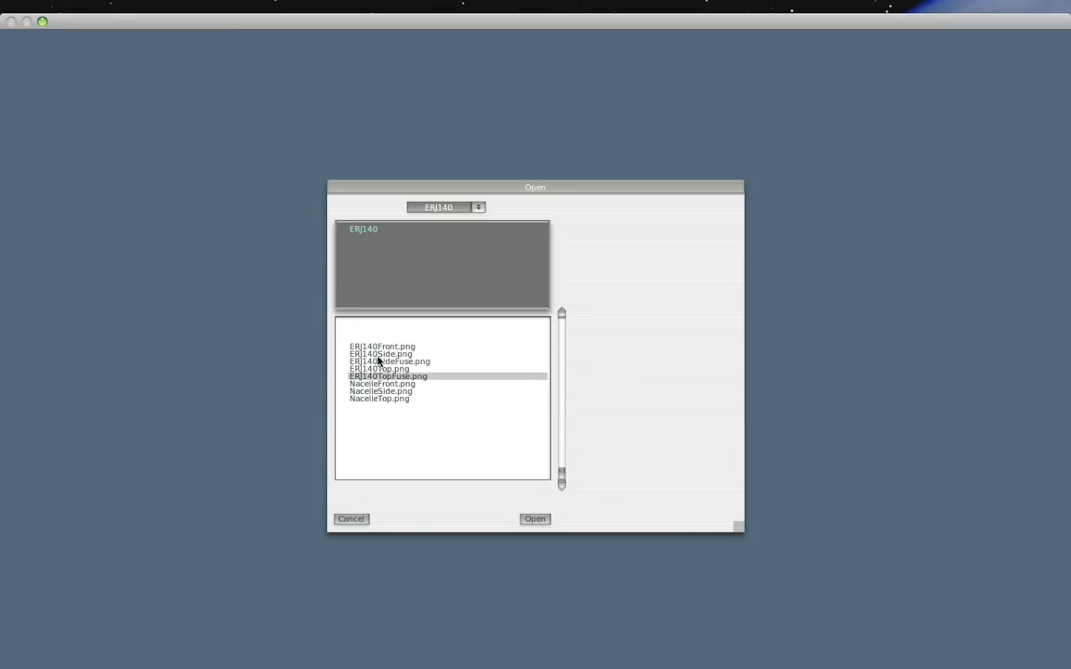
{"action": "left_click", "coordinate": [536, 519]}
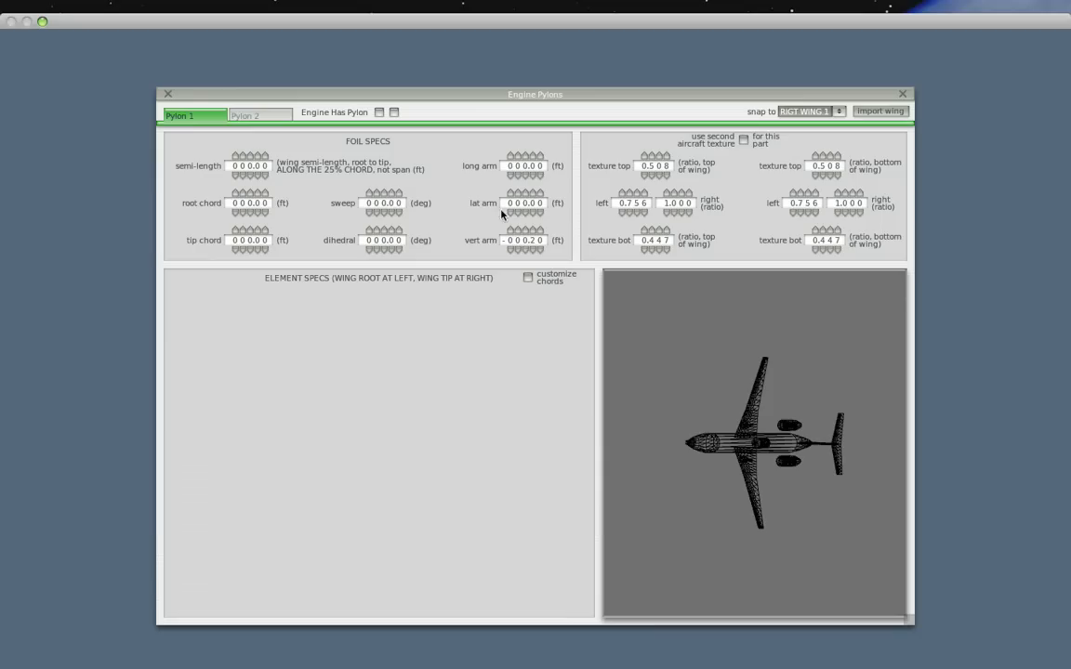
Move Pylon 1 outward from the centreline and adjust its semi-length so it shows on the preview
{"action": "left_click", "coordinate": [380, 111]}
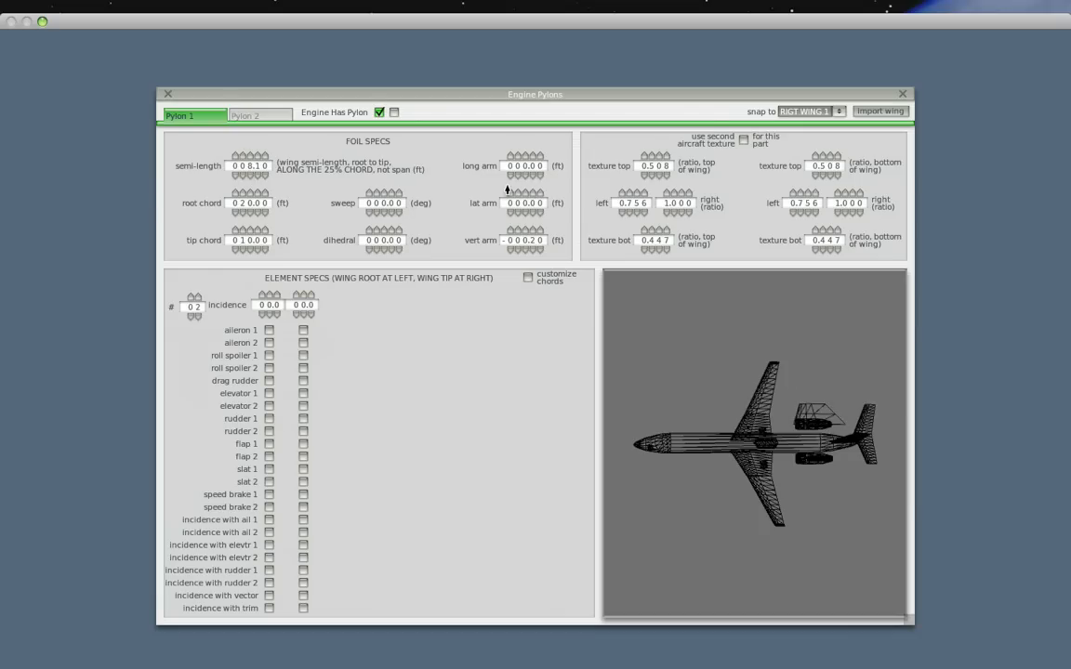
{"action": "left_click", "coordinate": [519, 195]}
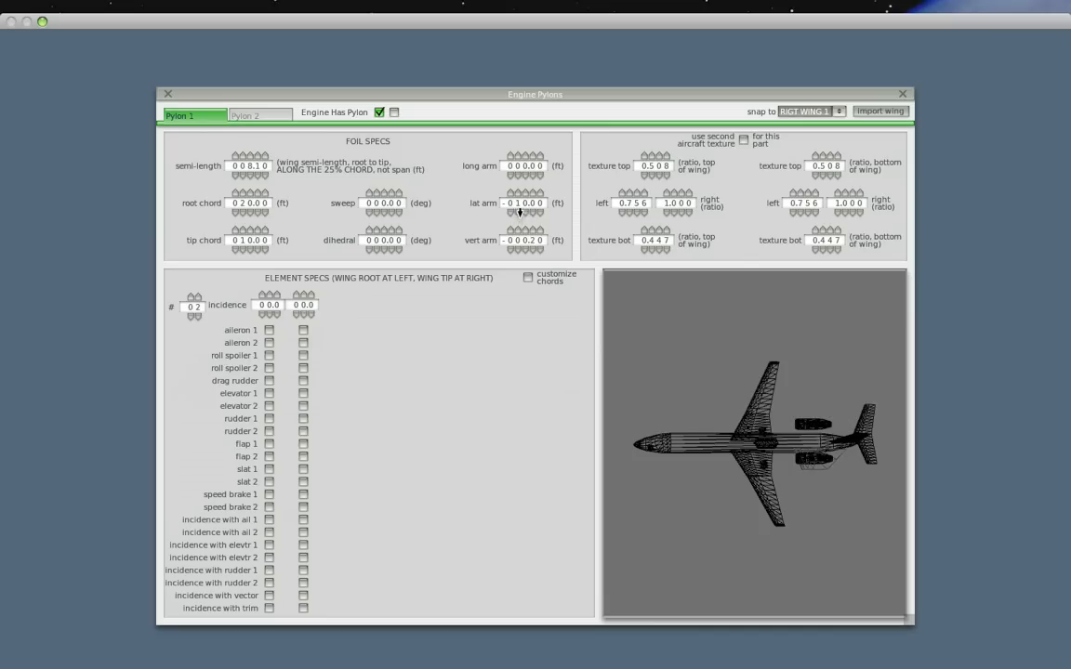
{"action": "left_click", "coordinate": [519, 193]}
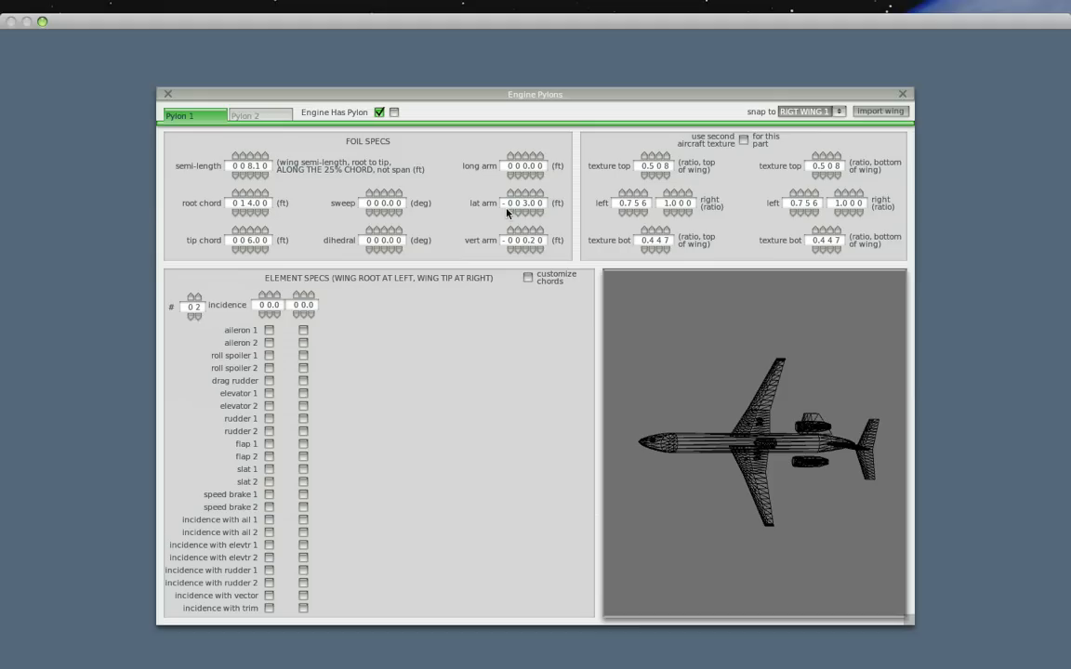
{"action": "left_click", "coordinate": [532, 202]}
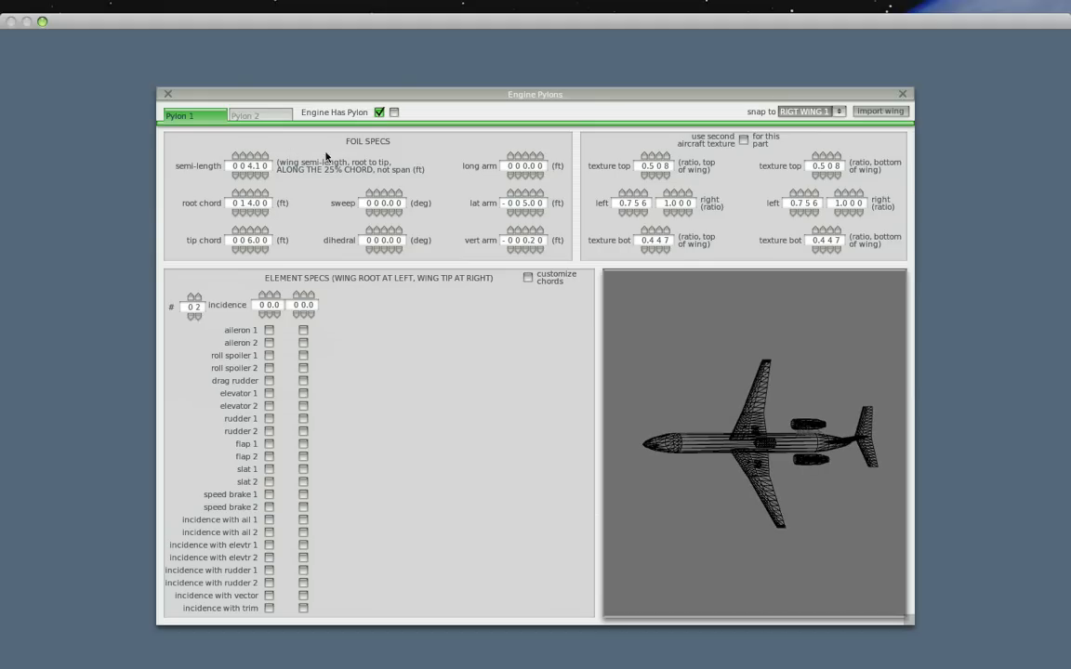
{"action": "left_click", "coordinate": [394, 112]}
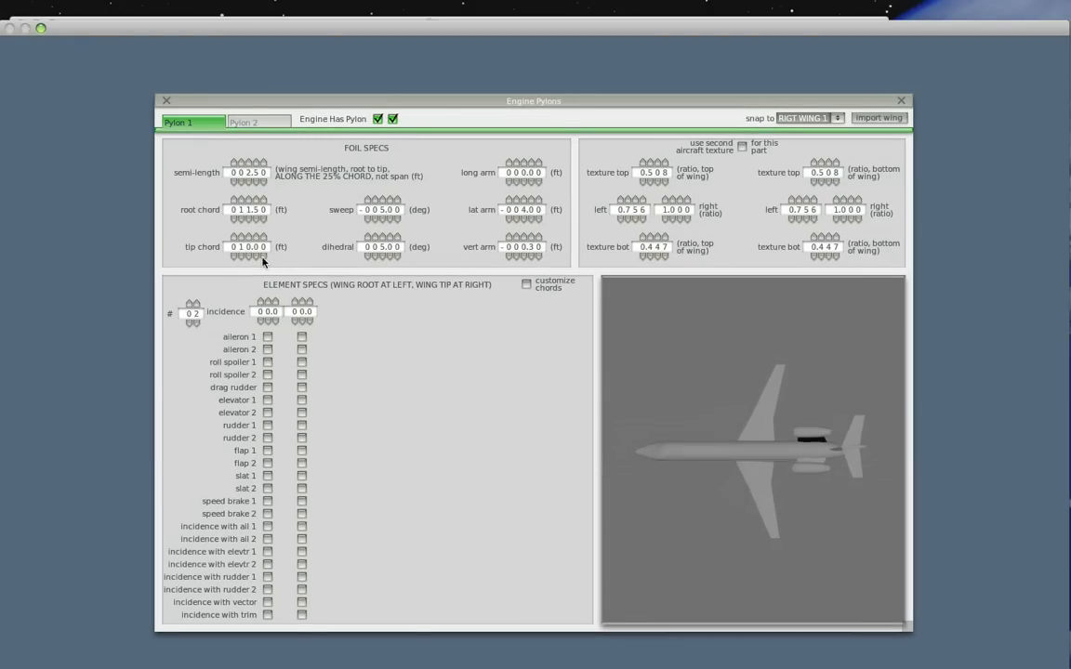
{"action": "left_click", "coordinate": [899, 100]}
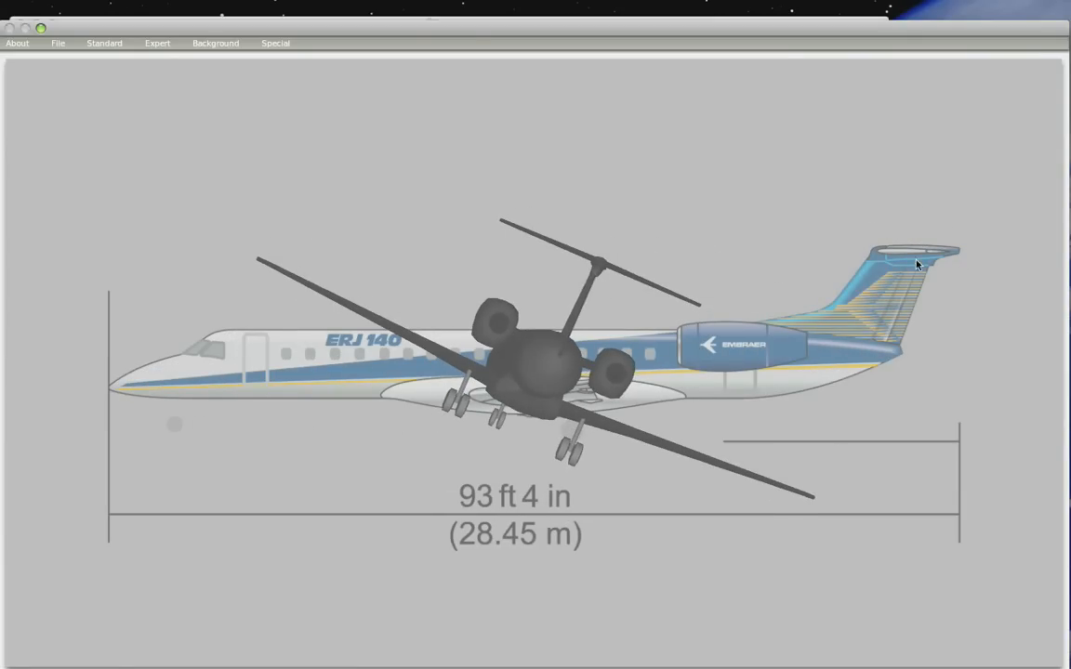
Orbit the painted model over the ERJ 140 drawing to a head-on view, then bring up the Standard menu
{"action": "left_click_drag", "start_coordinate": [914, 264], "coordinate": [632, 412]}
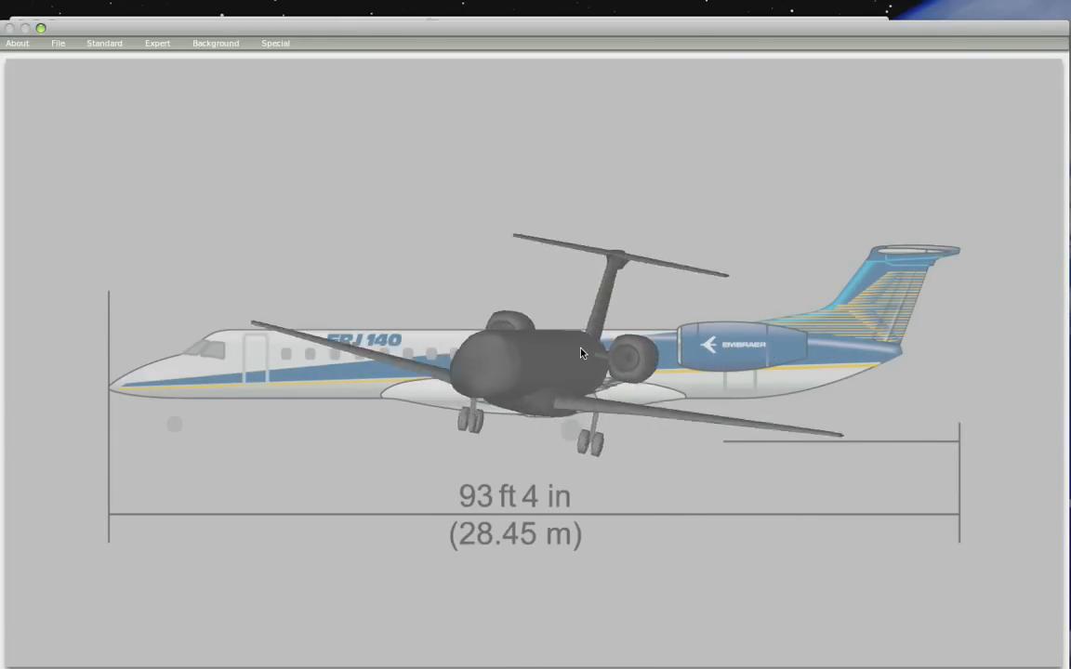
{"action": "left_click_drag", "start_coordinate": [580, 354], "coordinate": [636, 388]}
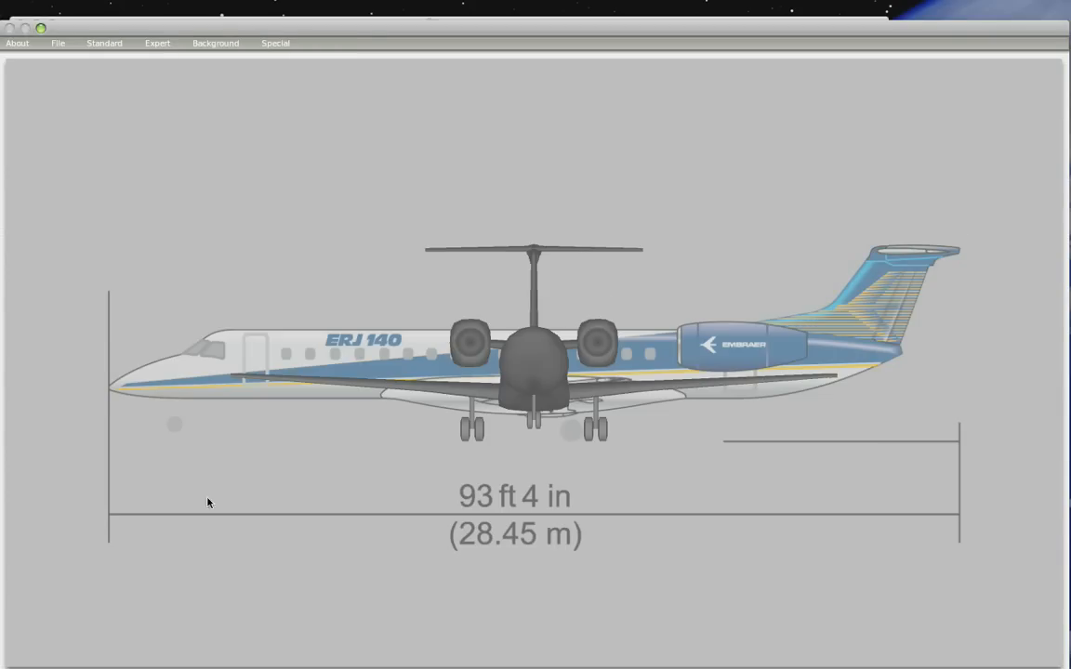
{"action": "mouse_move", "coordinate": [546, 394]}
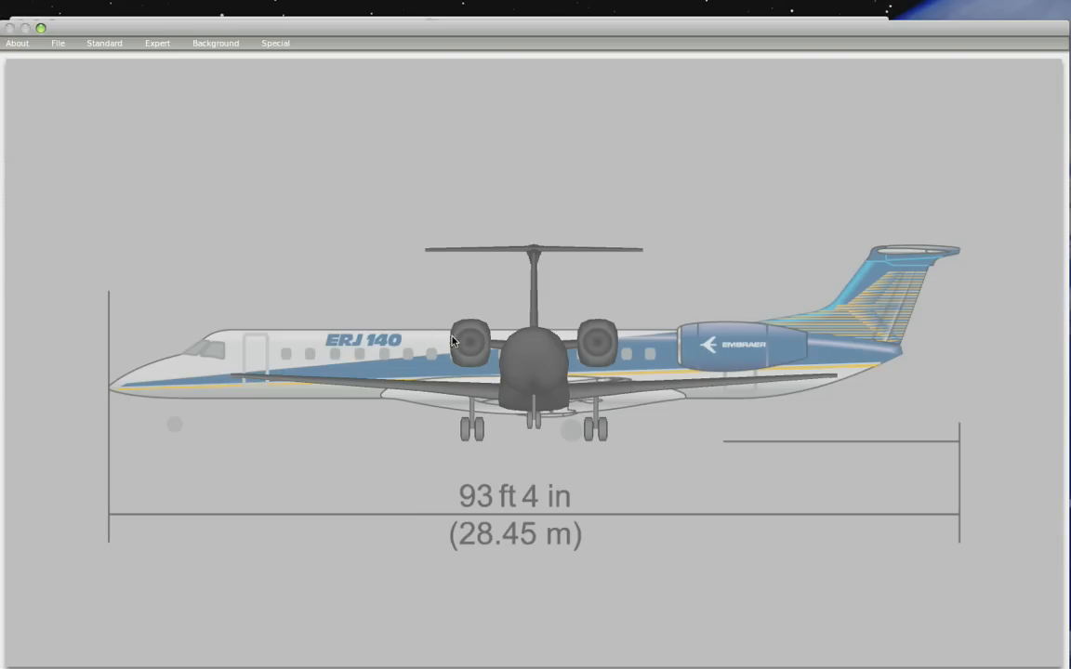
{"action": "left_click", "coordinate": [104, 42]}
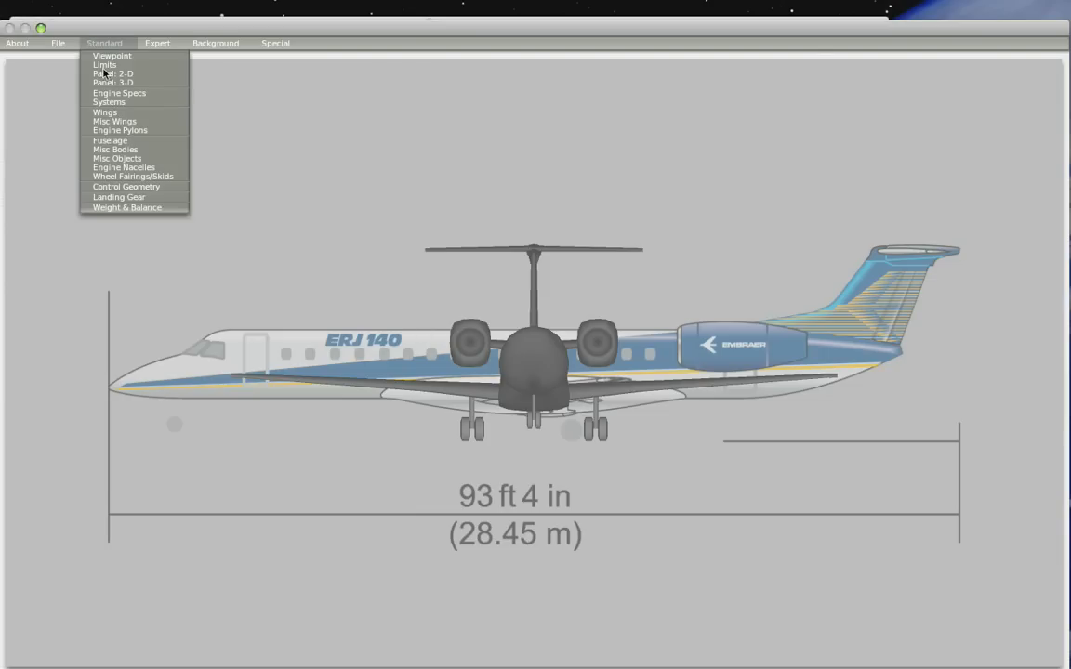
Switch to Finder and Quick Look through the ERJ140 cockpit reference photos
{"action": "left_click", "coordinate": [111, 74]}
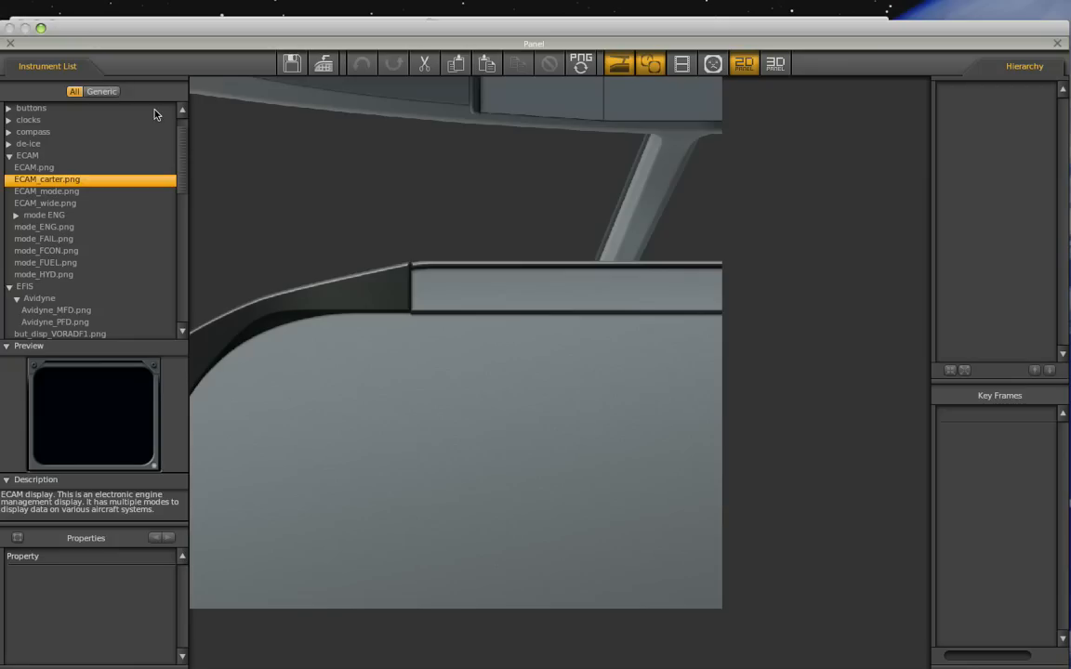
{"action": "mouse_move", "coordinate": [307, 240]}
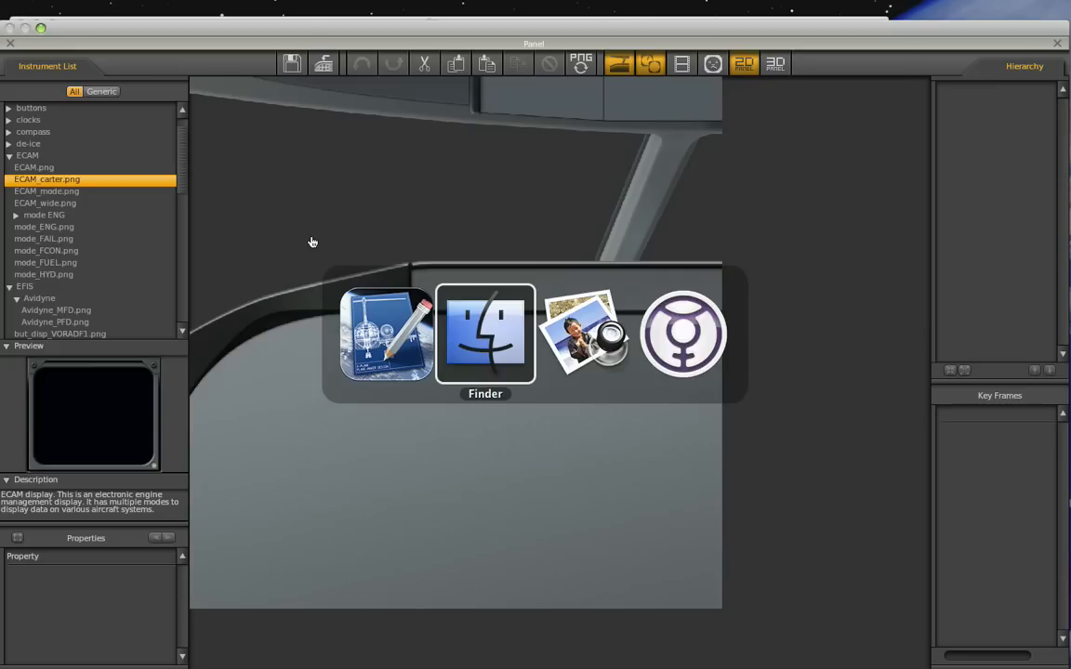
{"action": "left_click", "coordinate": [484, 333]}
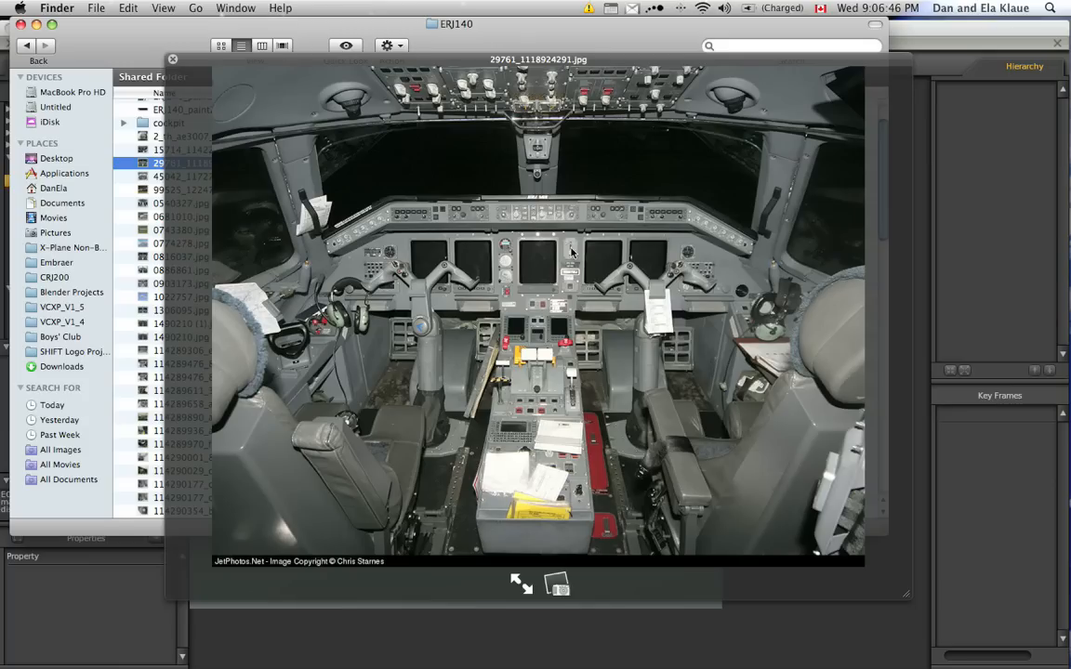
{"action": "mouse_move", "coordinate": [392, 205]}
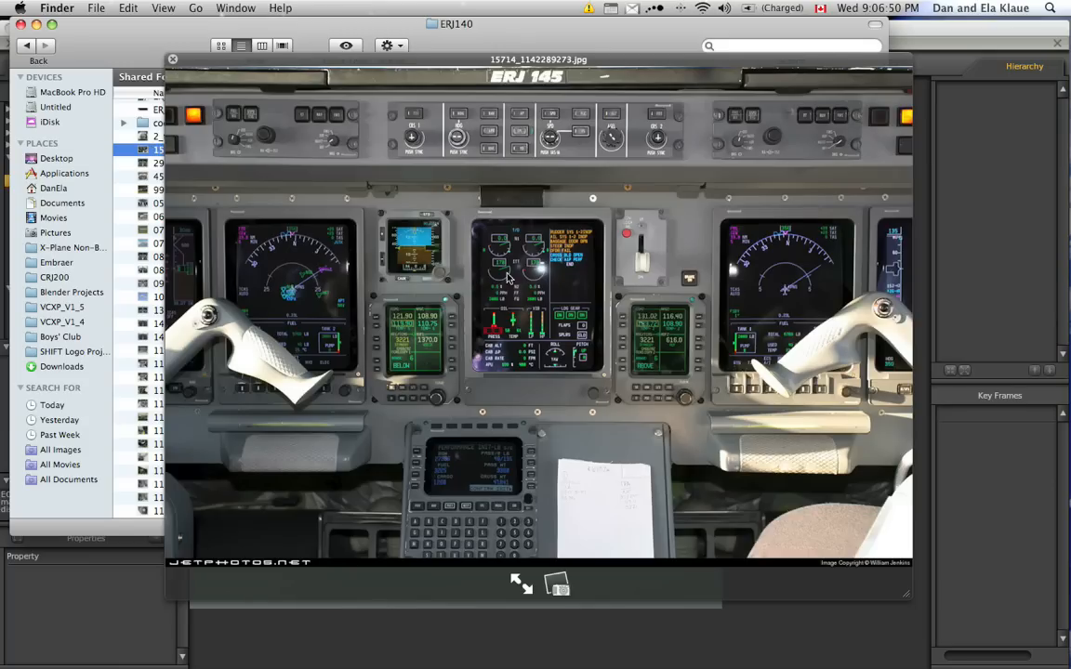
{"action": "mouse_move", "coordinate": [537, 336]}
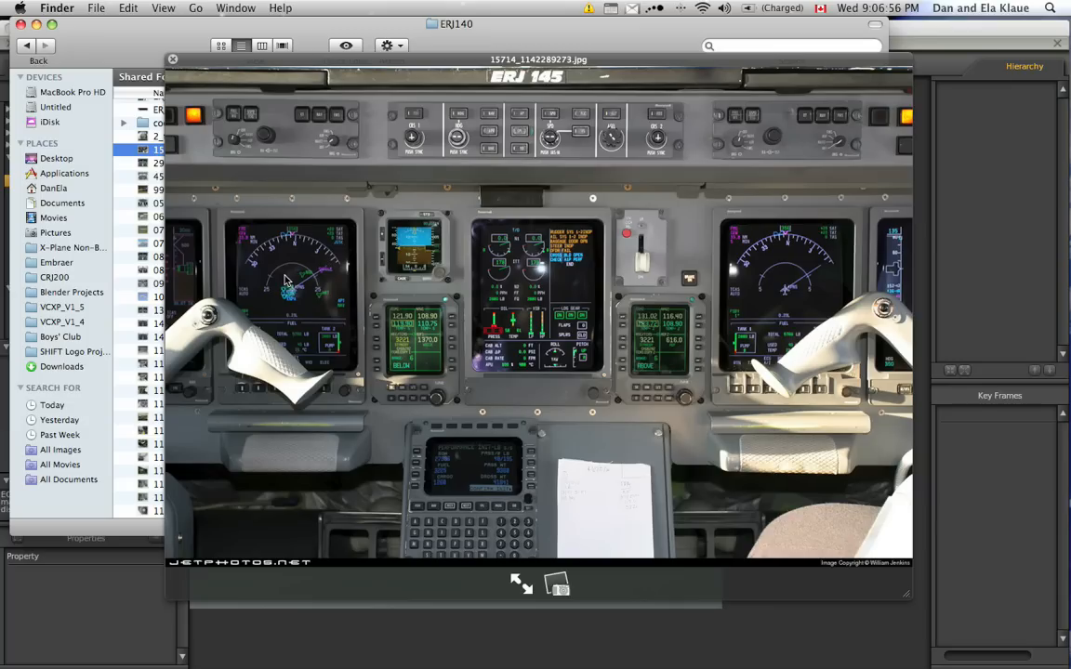
{"action": "mouse_move", "coordinate": [318, 342]}
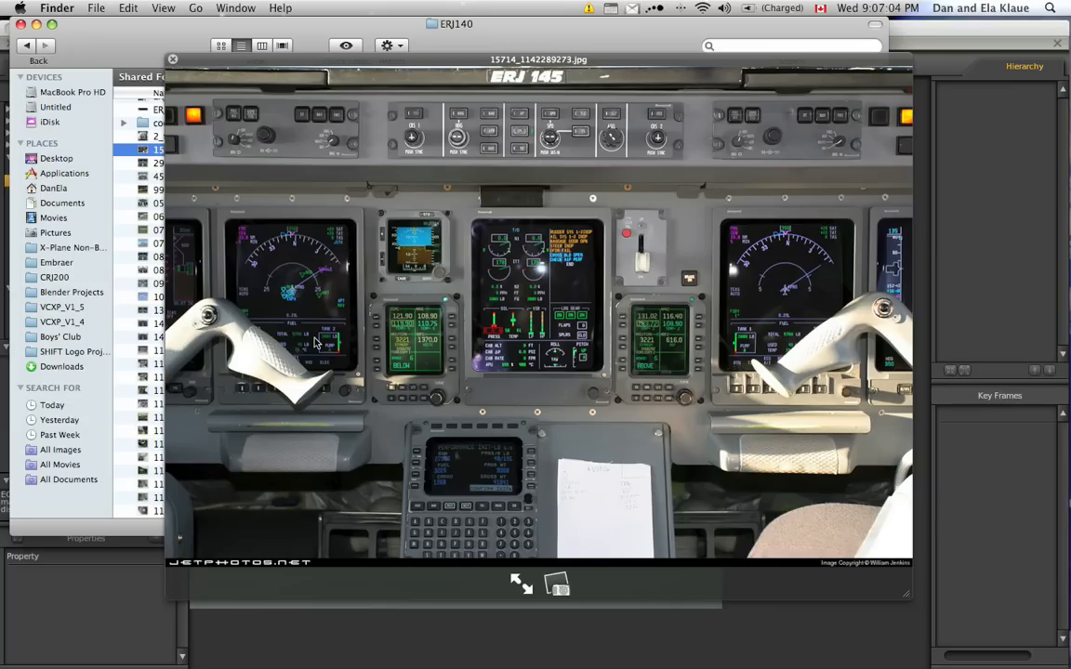
{"action": "mouse_move", "coordinate": [188, 271]}
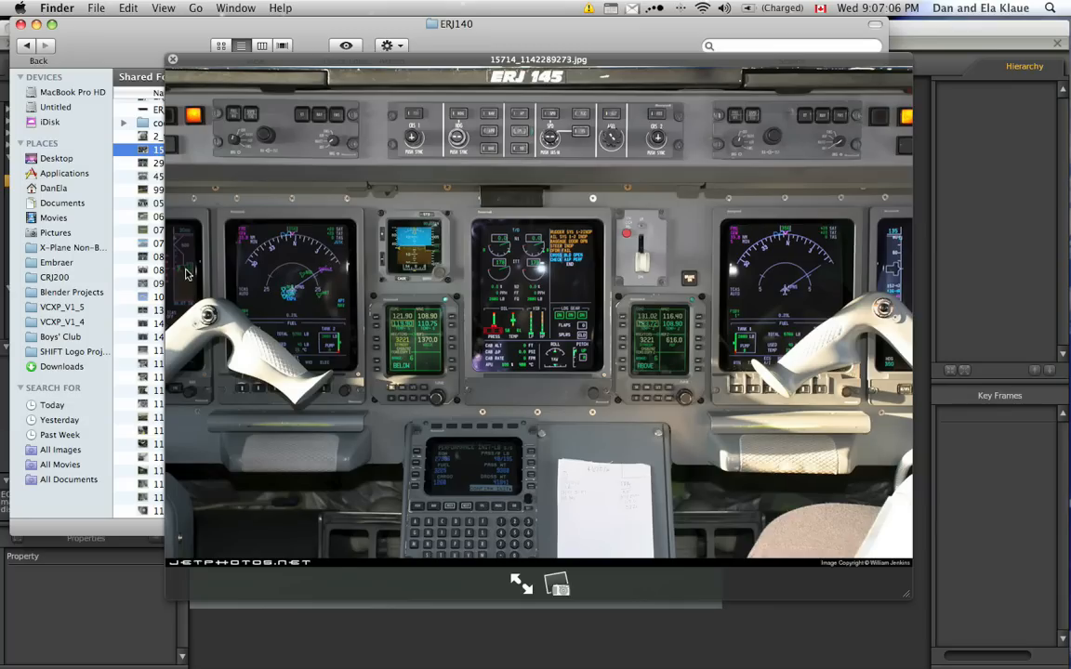
{"action": "left_click", "coordinate": [171, 177]}
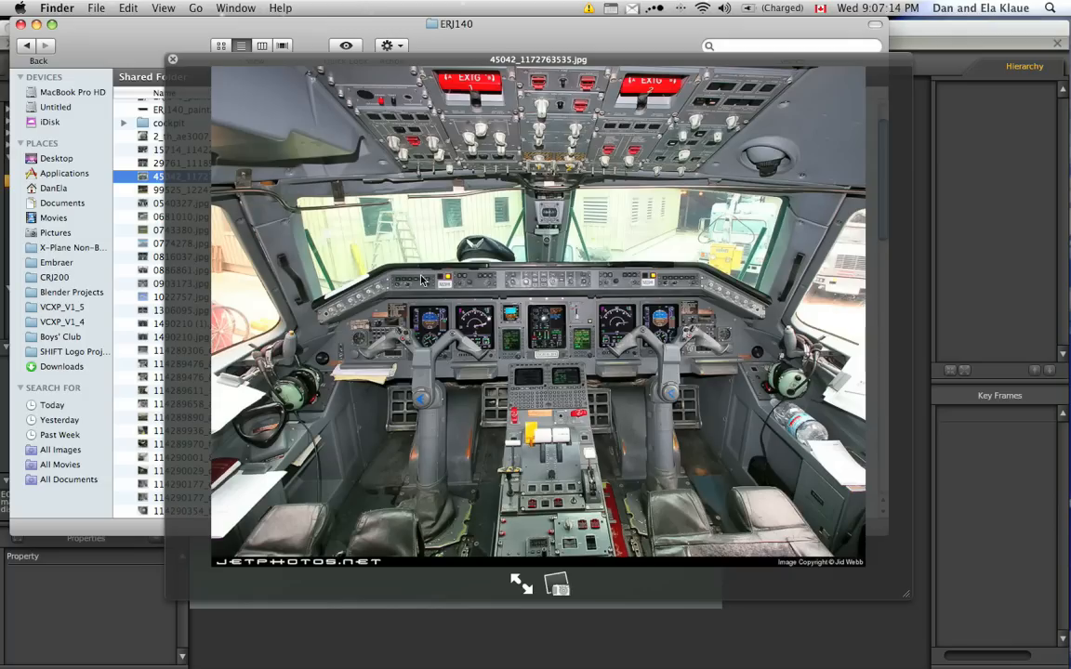
{"action": "mouse_move", "coordinate": [580, 312]}
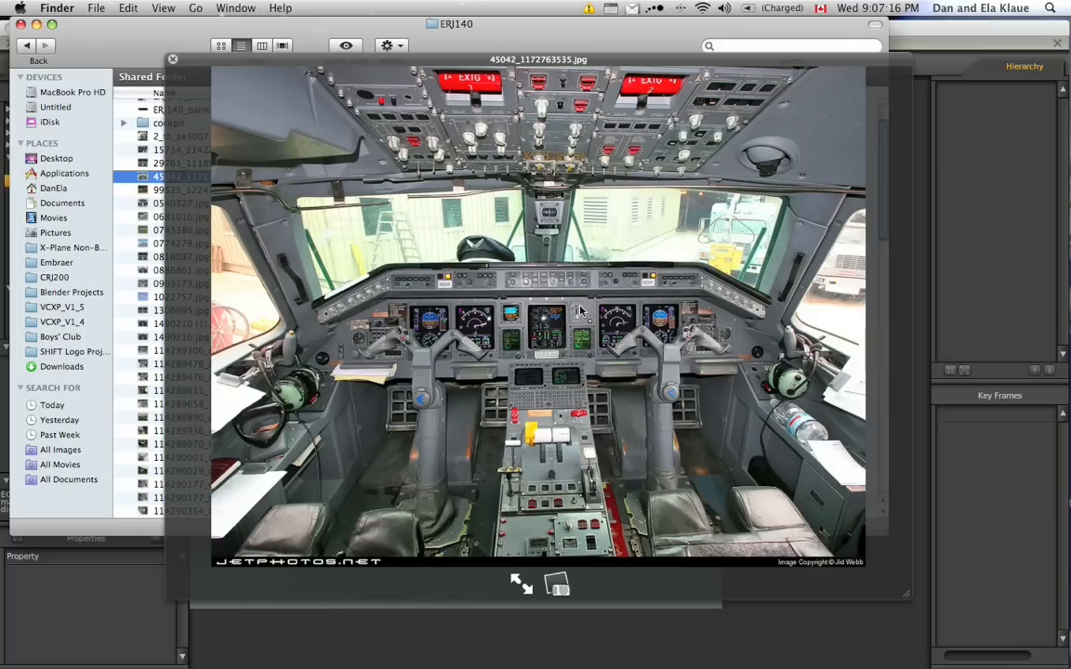
{"action": "mouse_move", "coordinate": [455, 438]}
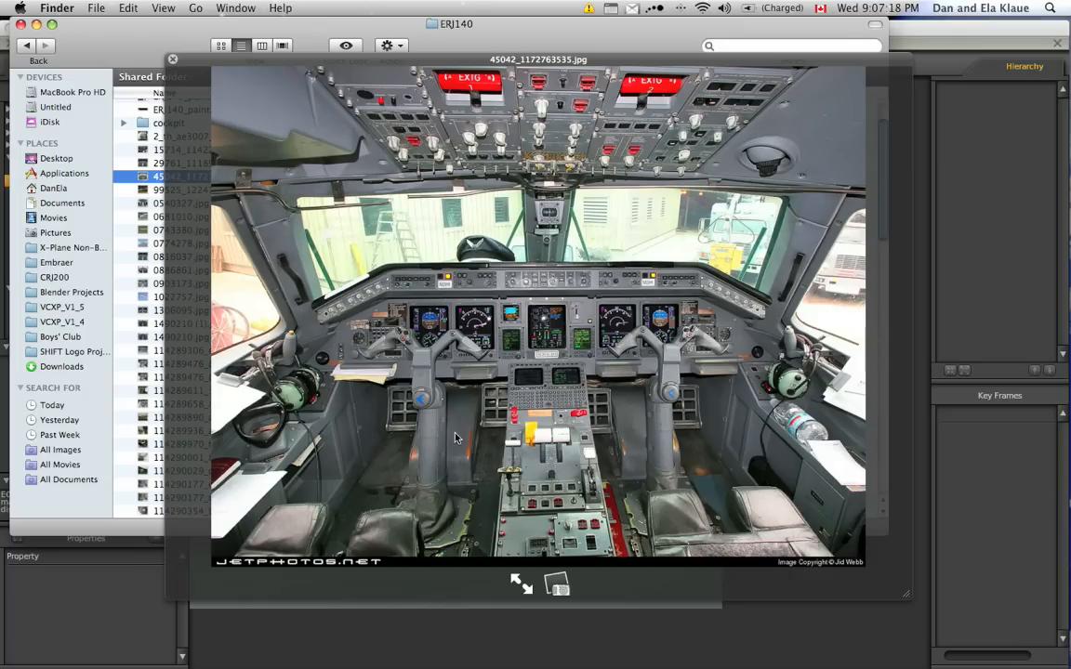
{"action": "mouse_move", "coordinate": [531, 350]}
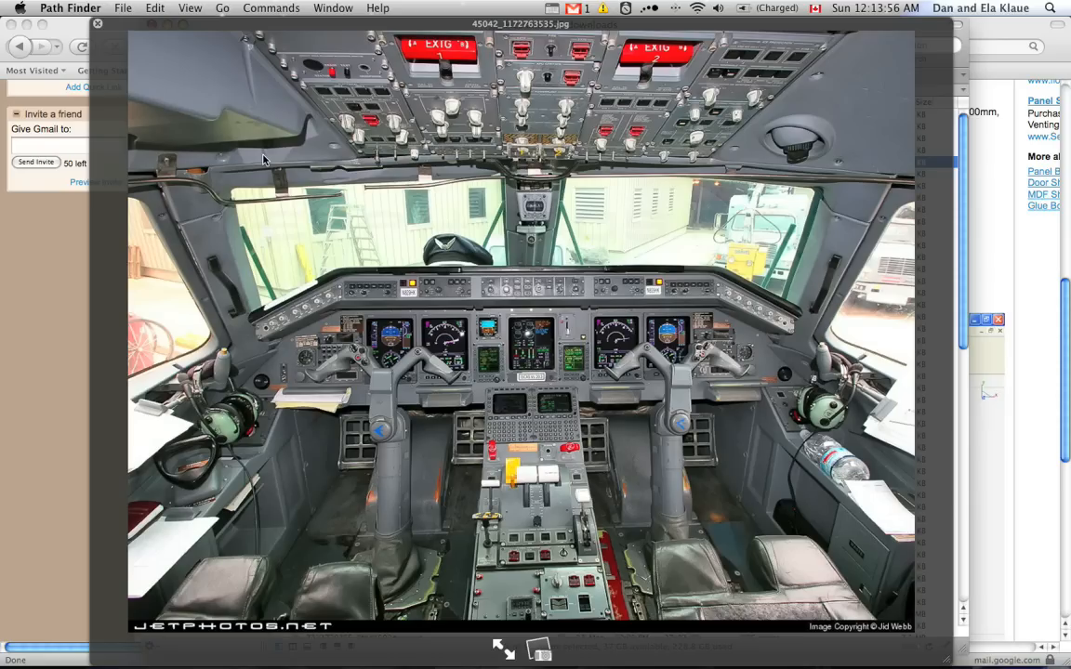
{"action": "mouse_move", "coordinate": [372, 277]}
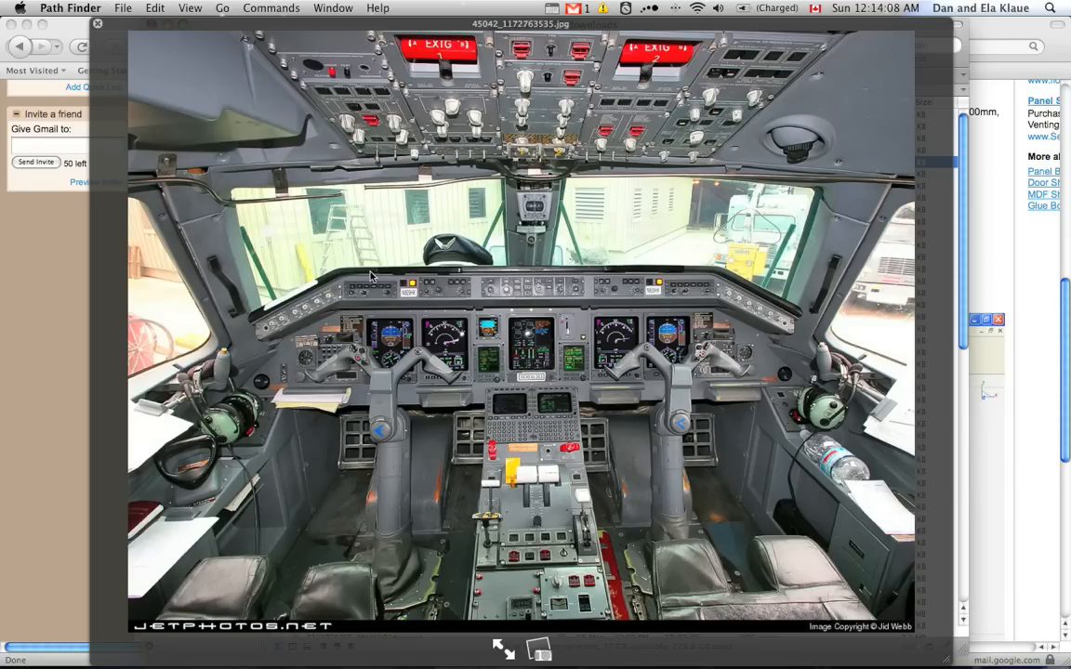
{"action": "mouse_move", "coordinate": [390, 372]}
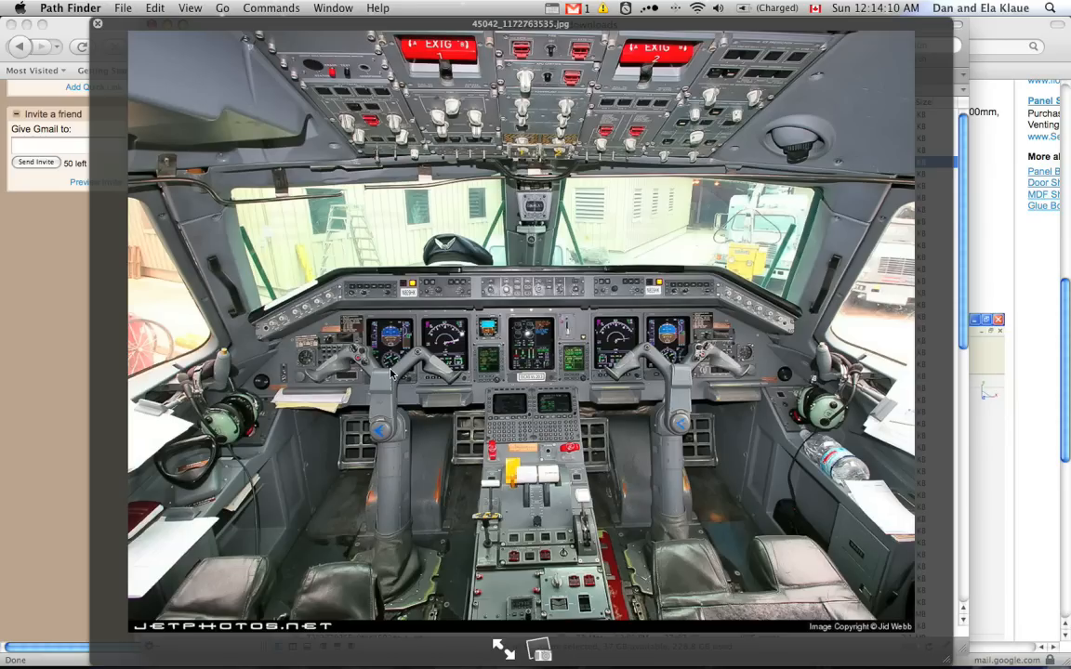
{"action": "mouse_move", "coordinate": [402, 336]}
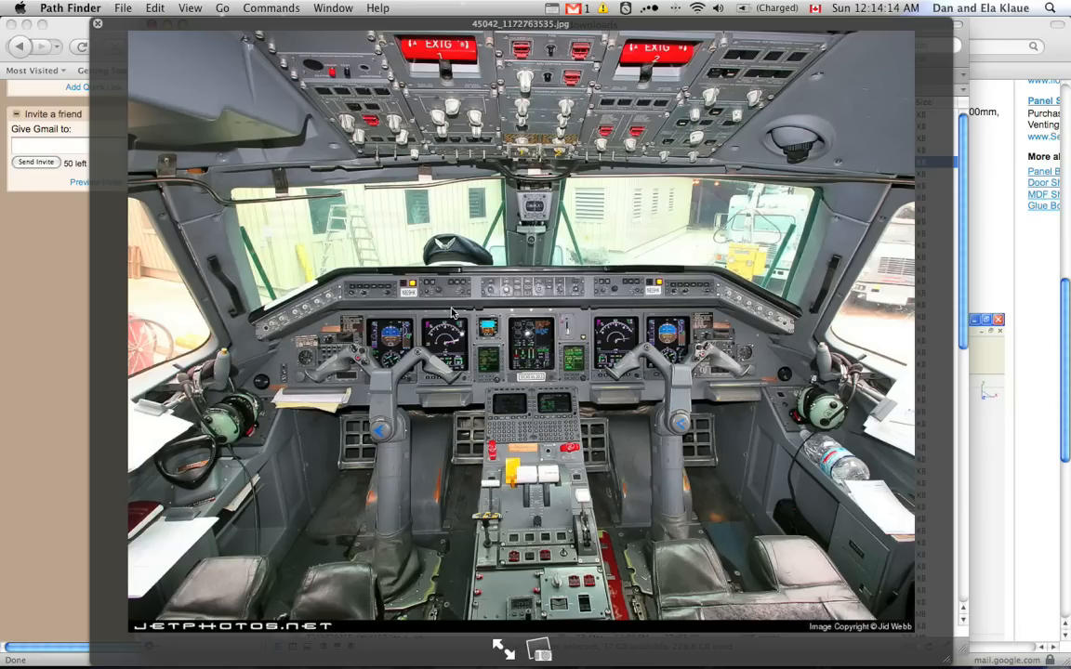
{"action": "mouse_move", "coordinate": [547, 390]}
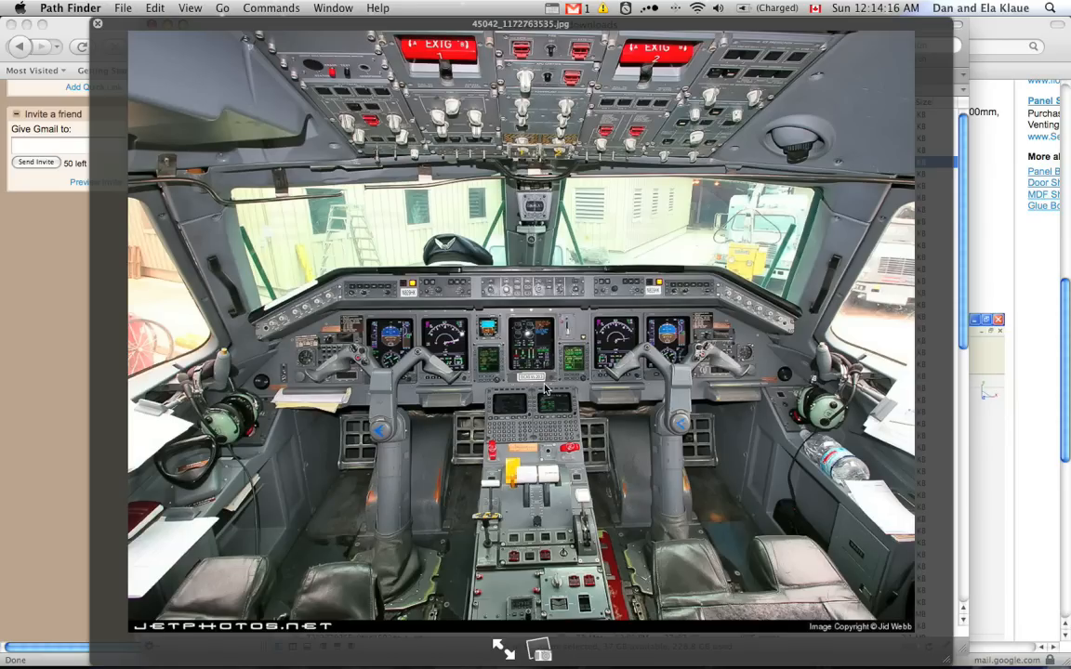